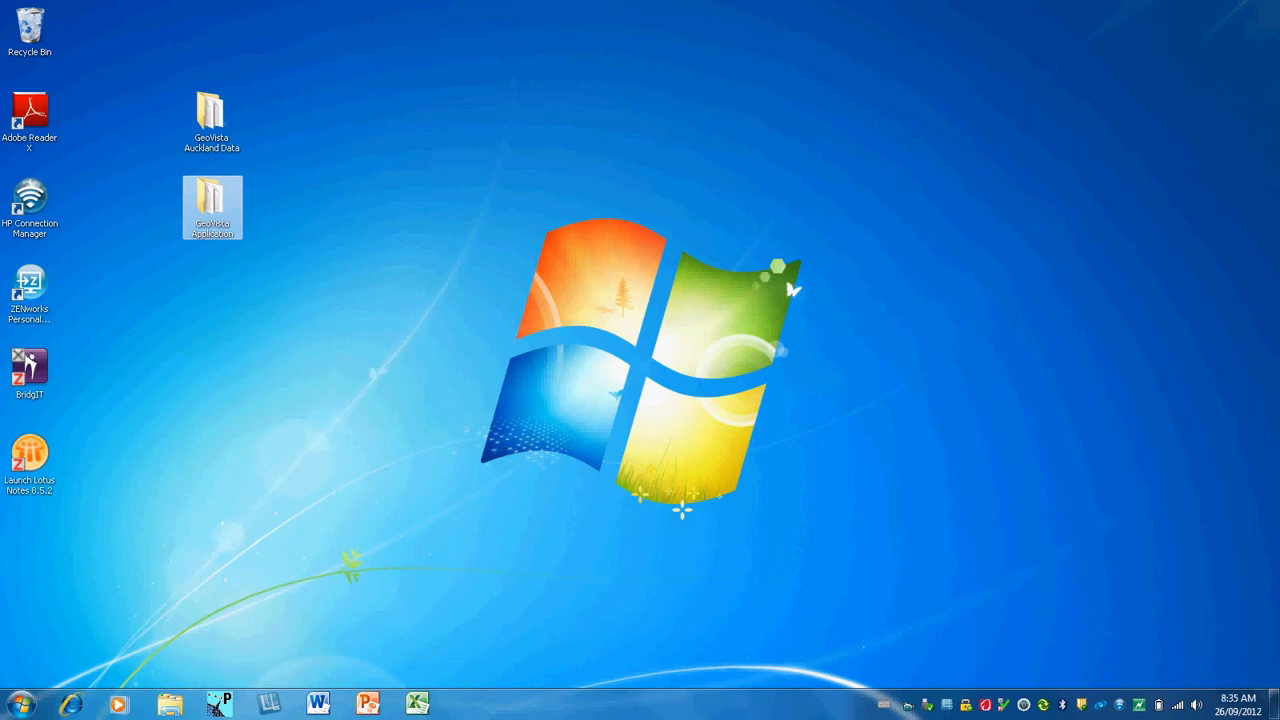
mouse_move(212, 206)
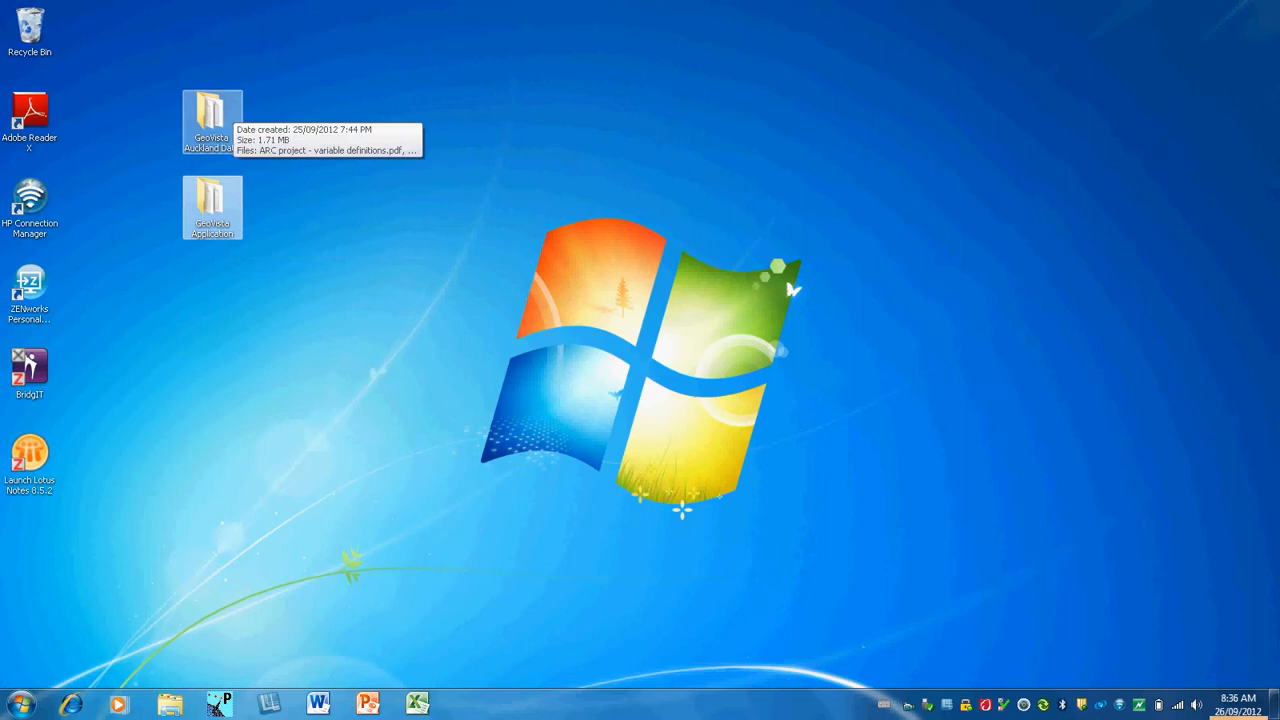
Step: Browse the GeoVista Auckland Data folder, select AU06_AllIndicators_Student.shp, then close the folder
double_click(212, 110)
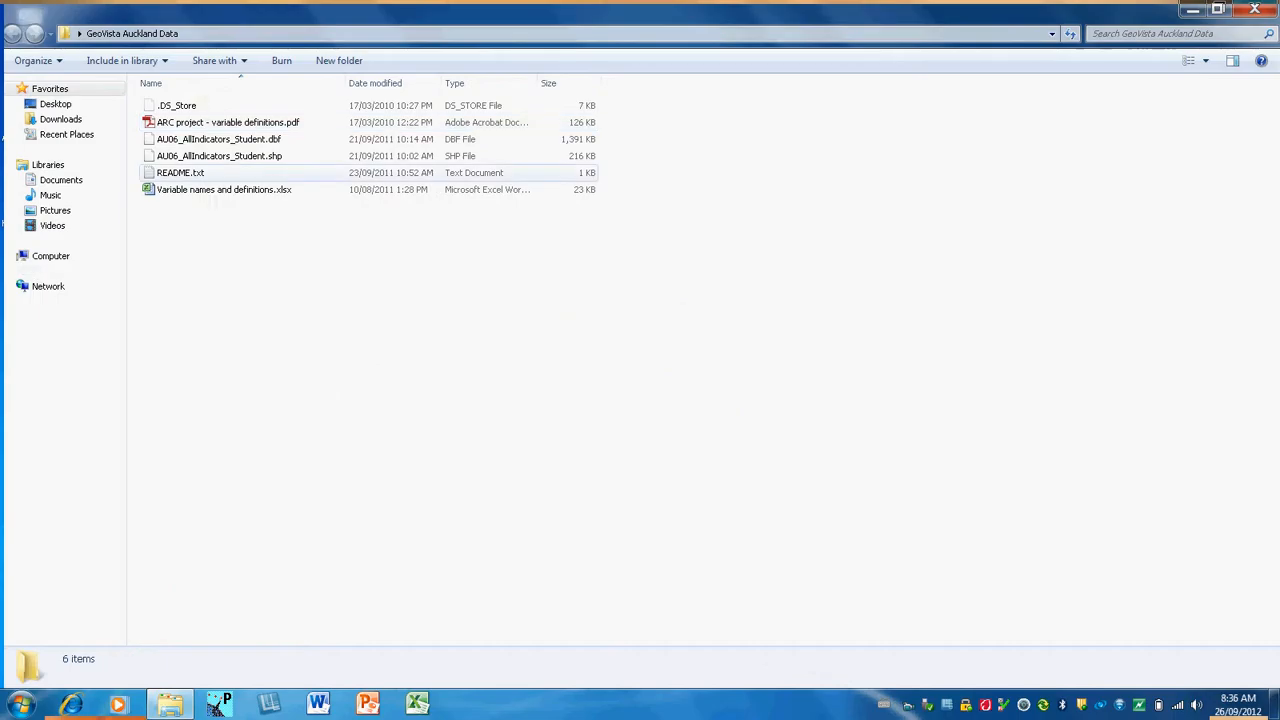
left_click(220, 156)
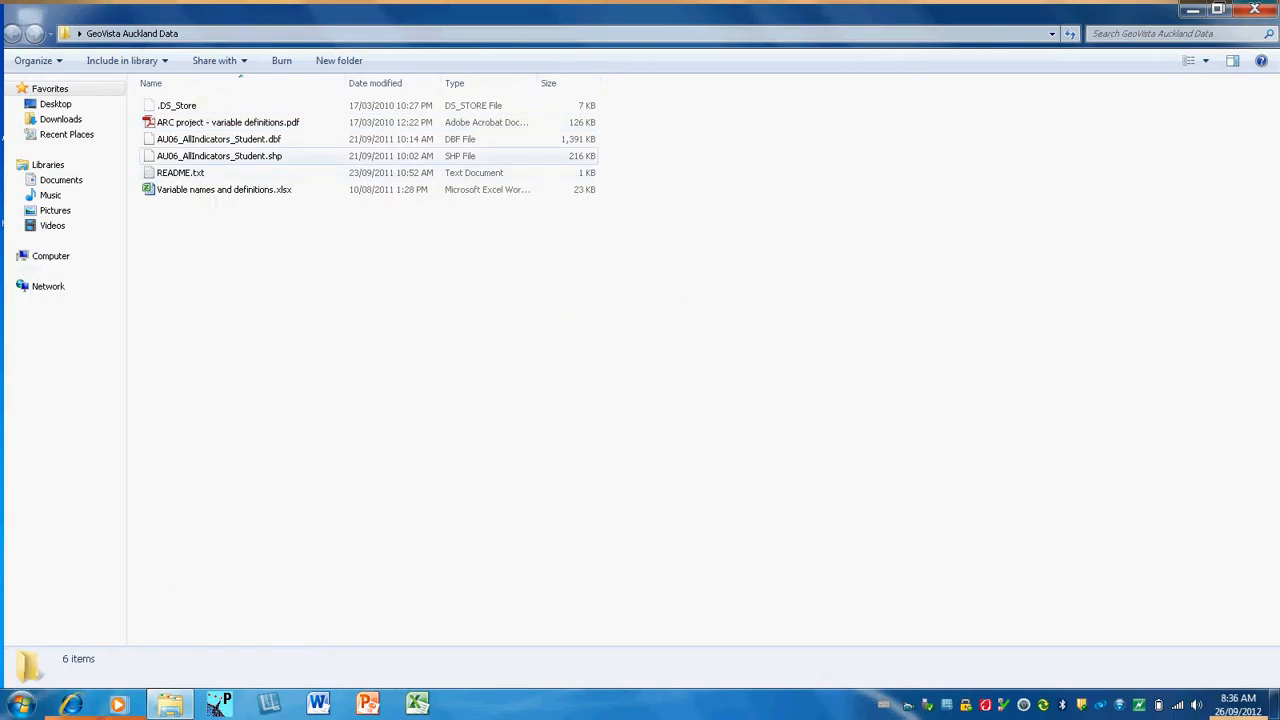
left_click(220, 156)
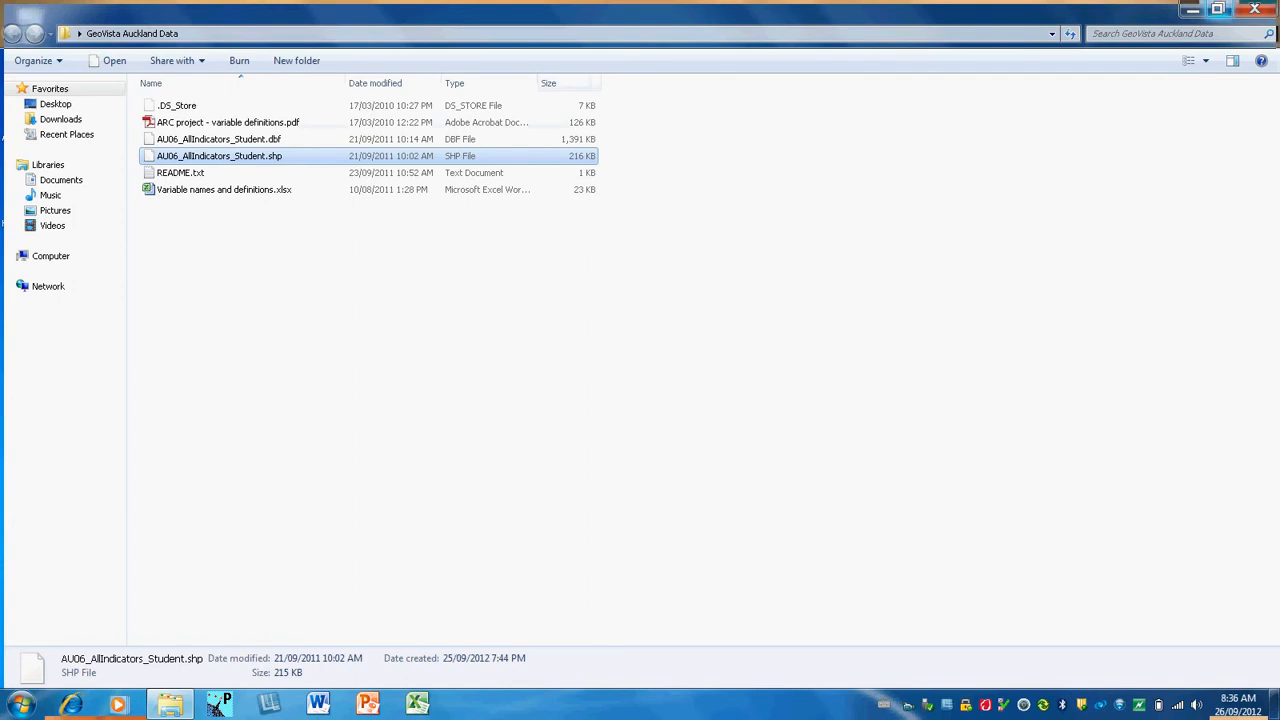
left_click(1216, 8)
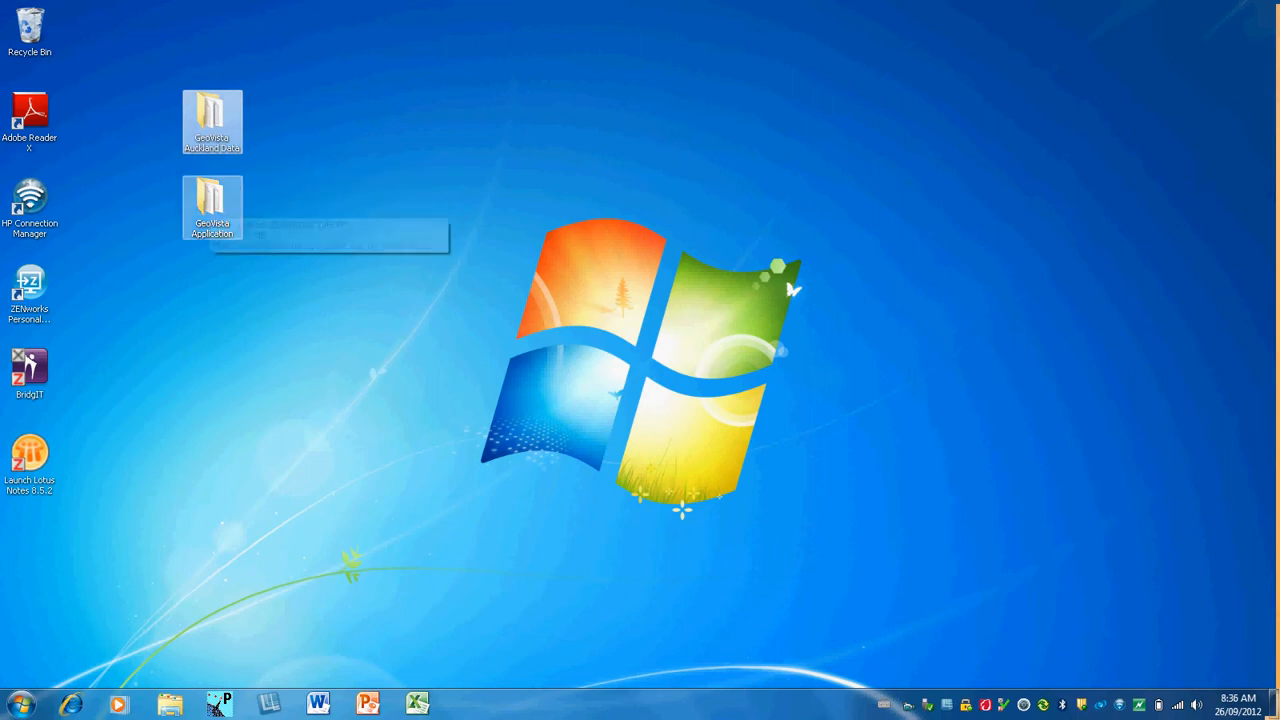
Step: Launch Run_GeoViz_Toolkit.jar from the GeoVista Application folder
double_click(212, 206)
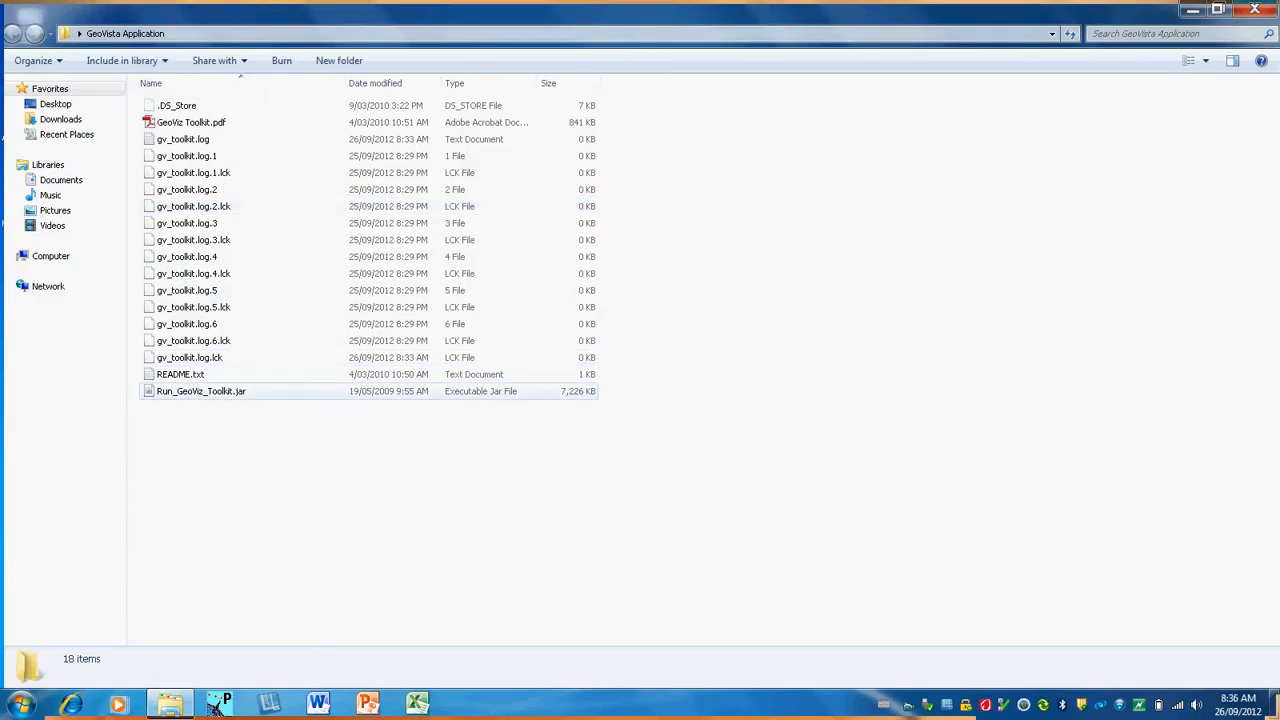
mouse_move(200, 390)
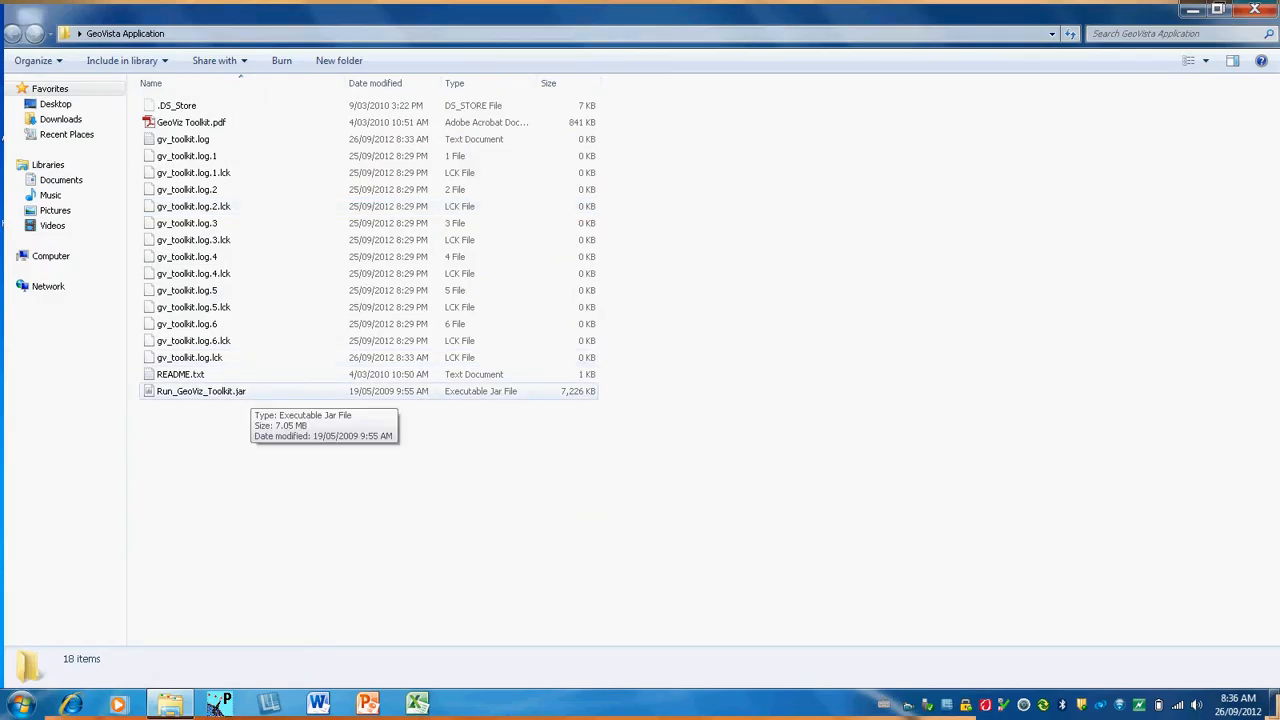
left_click(200, 390)
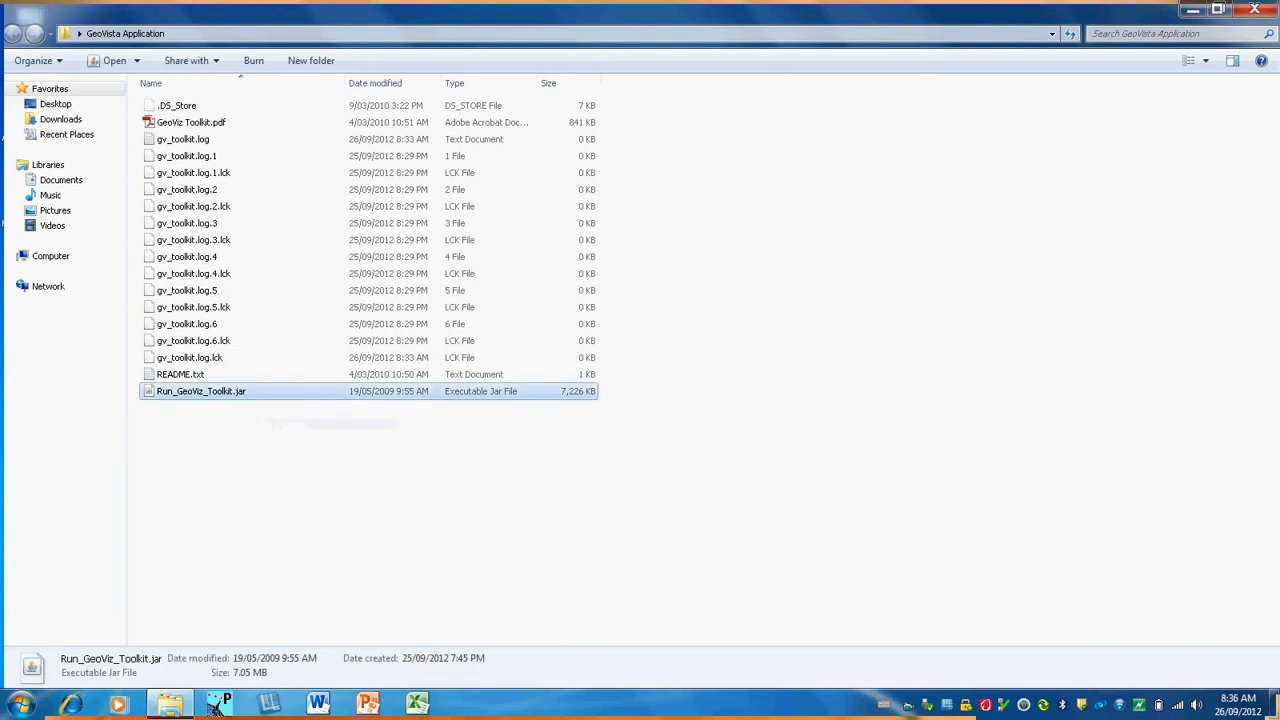
double_click(200, 390)
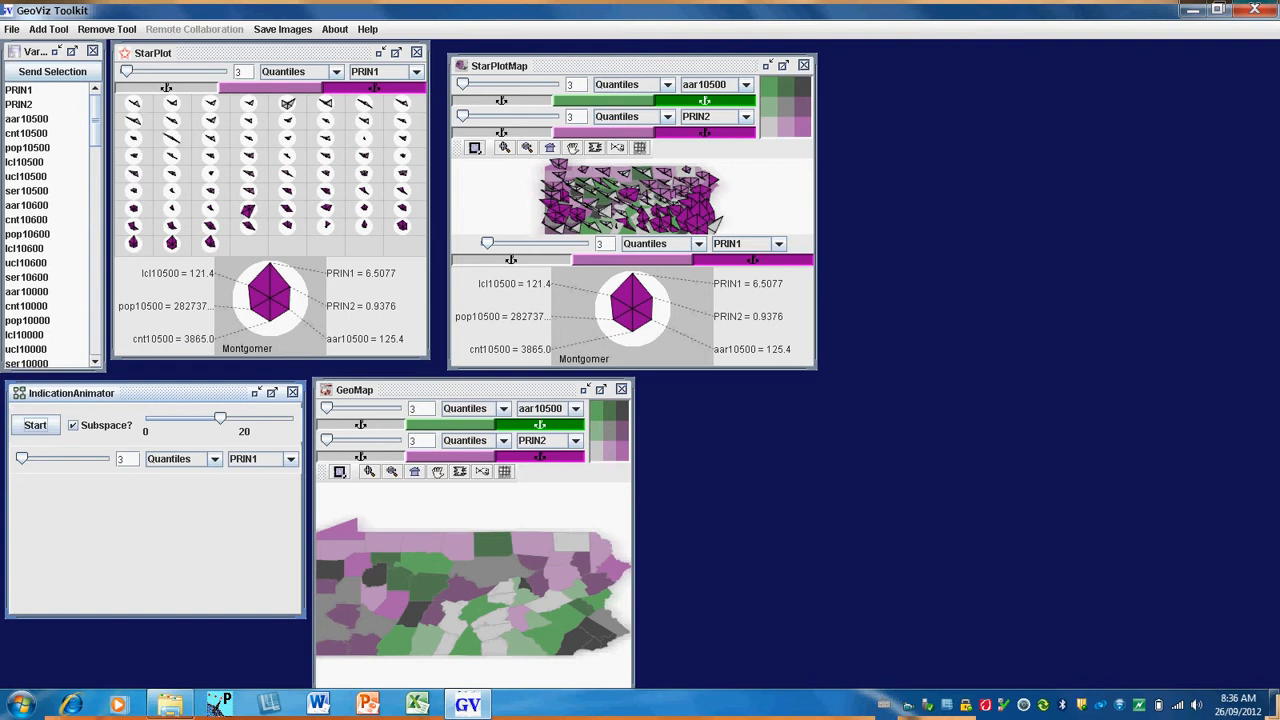
Step: Bring up the file-open dialog browsing the GeoVista Auckland Data folder
left_click(12, 28)
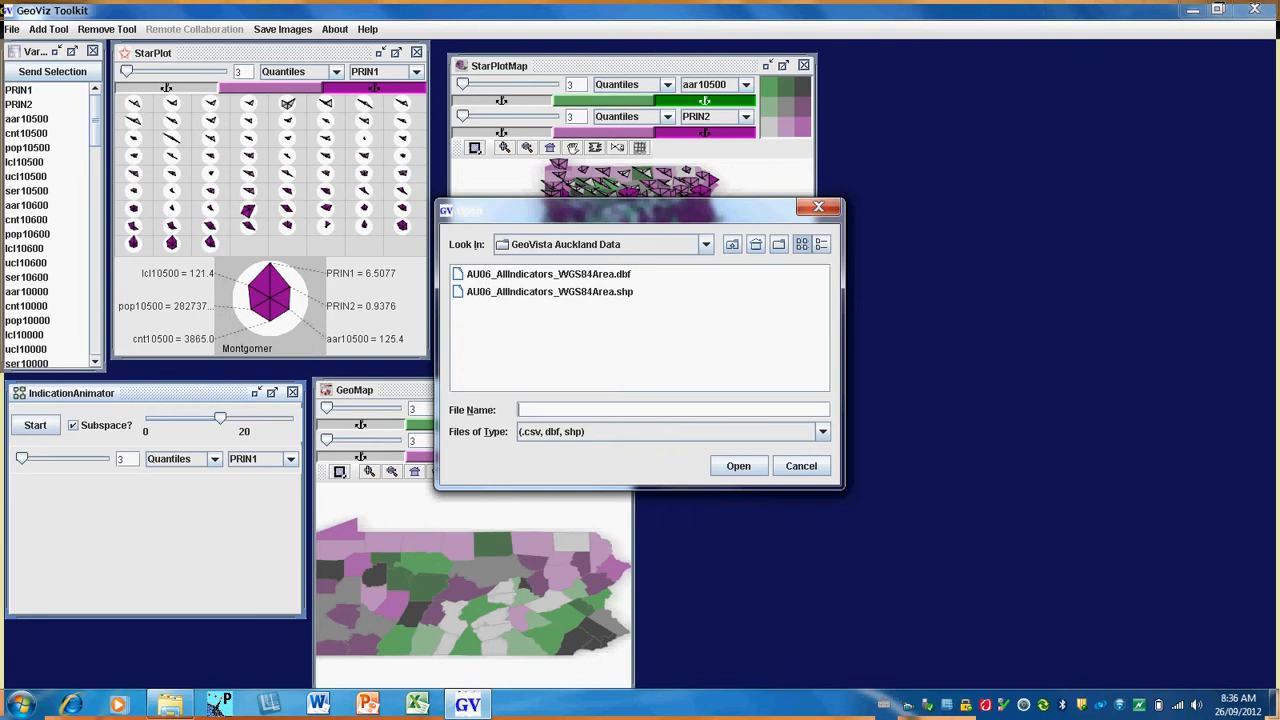
Step: Load AU06_AllIndicators_WGS84Area.shp into the linked map and star plot views
left_click(548, 292)
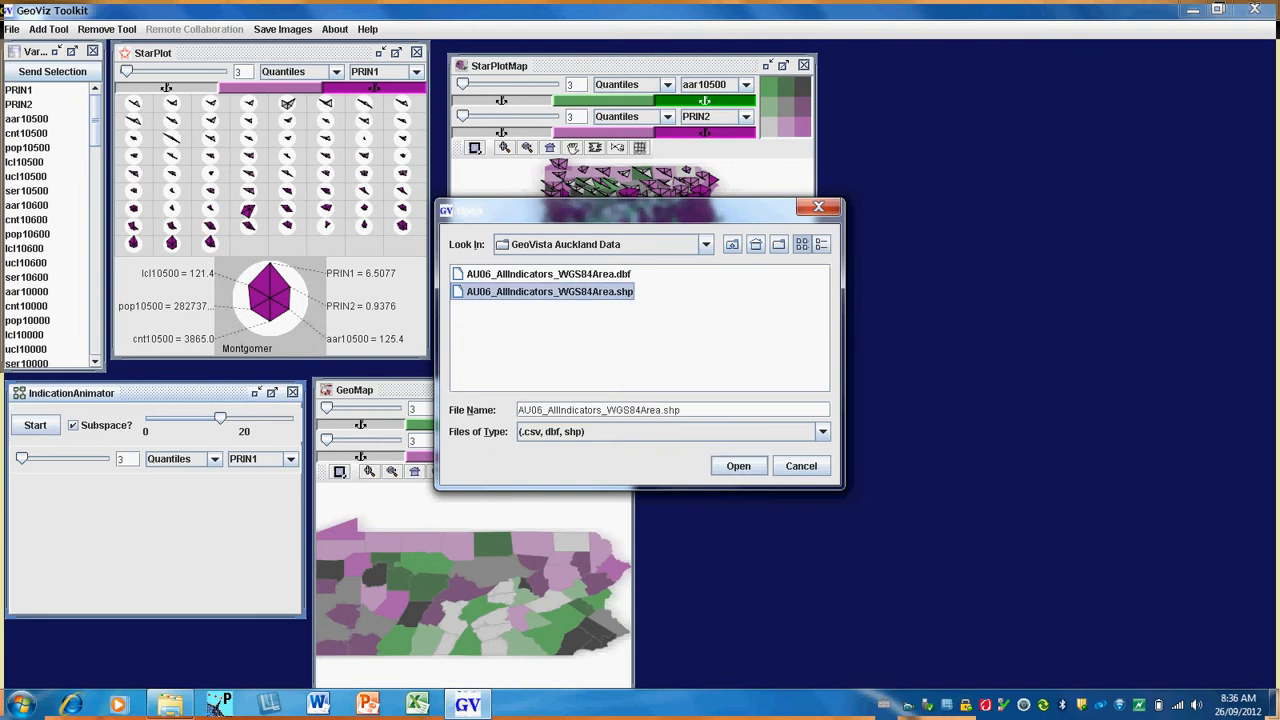
left_click(738, 464)
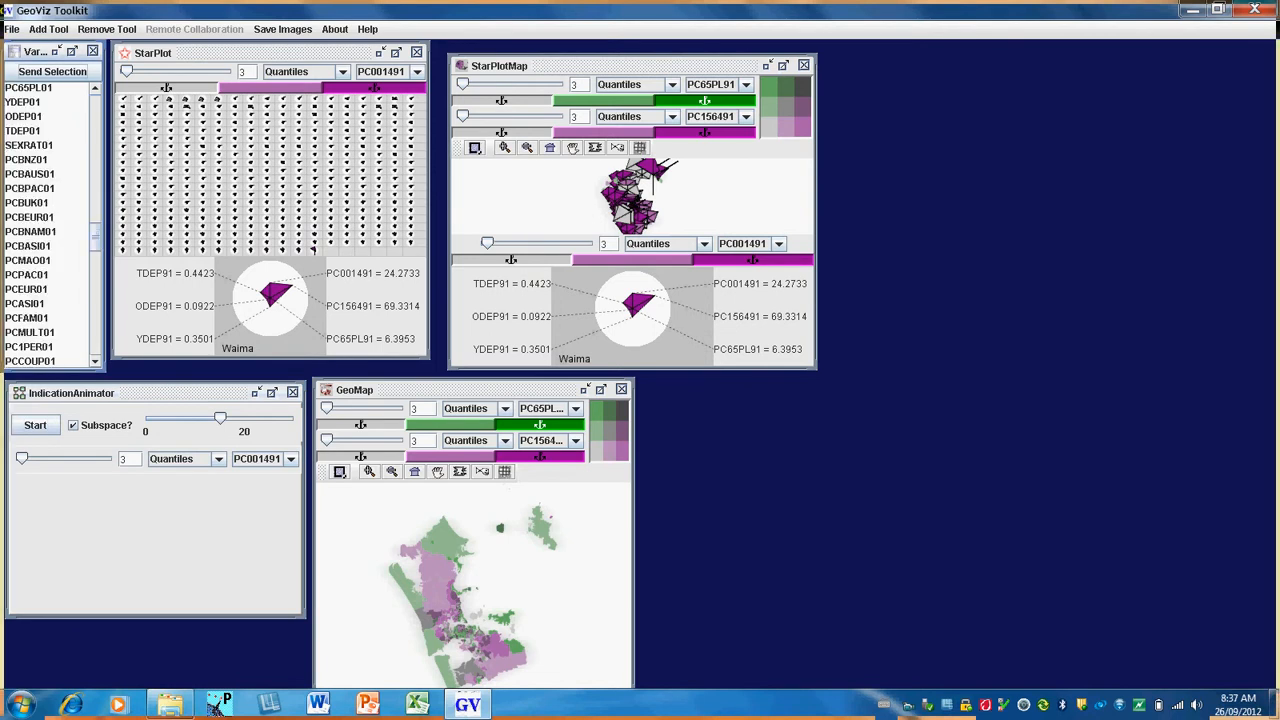
scroll("down", 3)
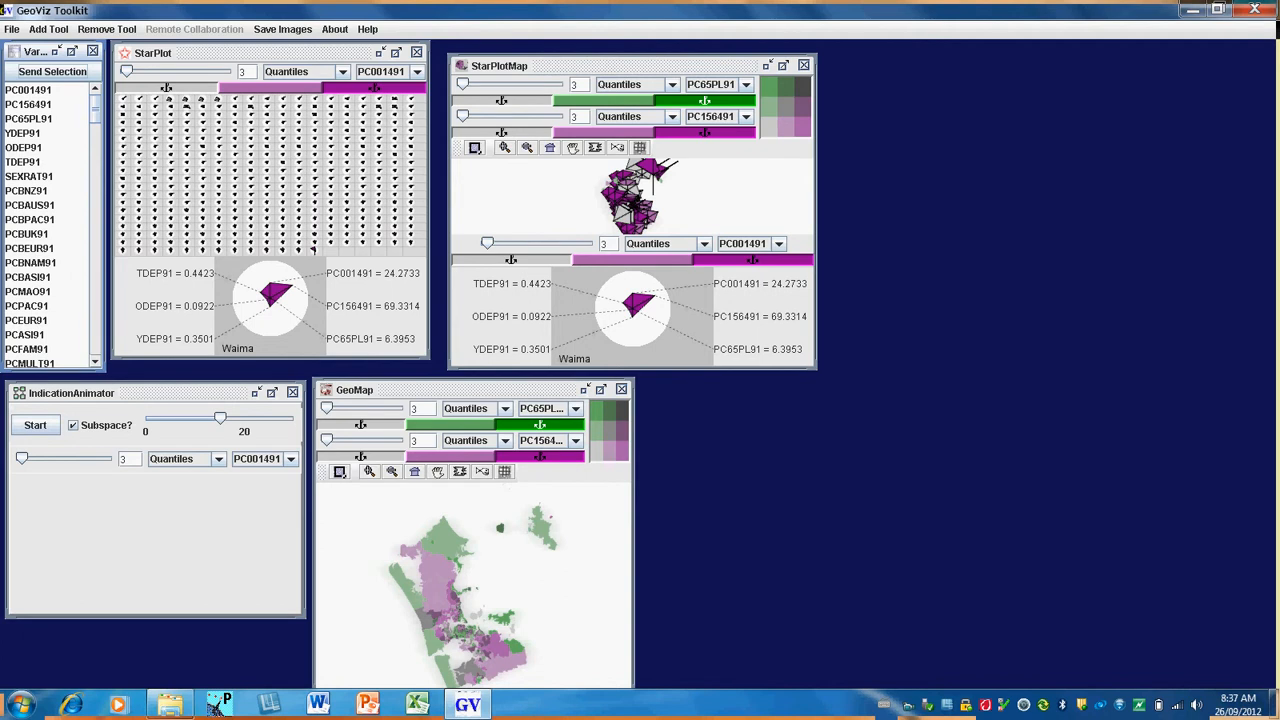
left_click(28, 90)
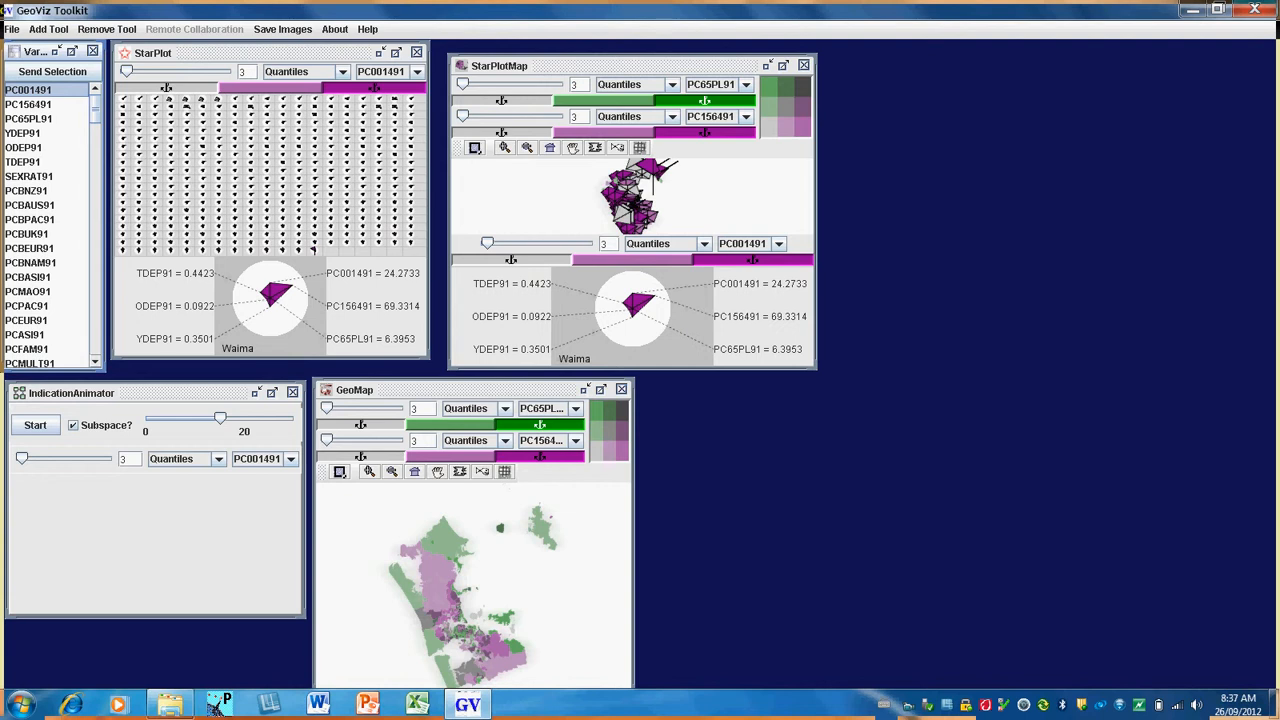
left_click(28, 104)
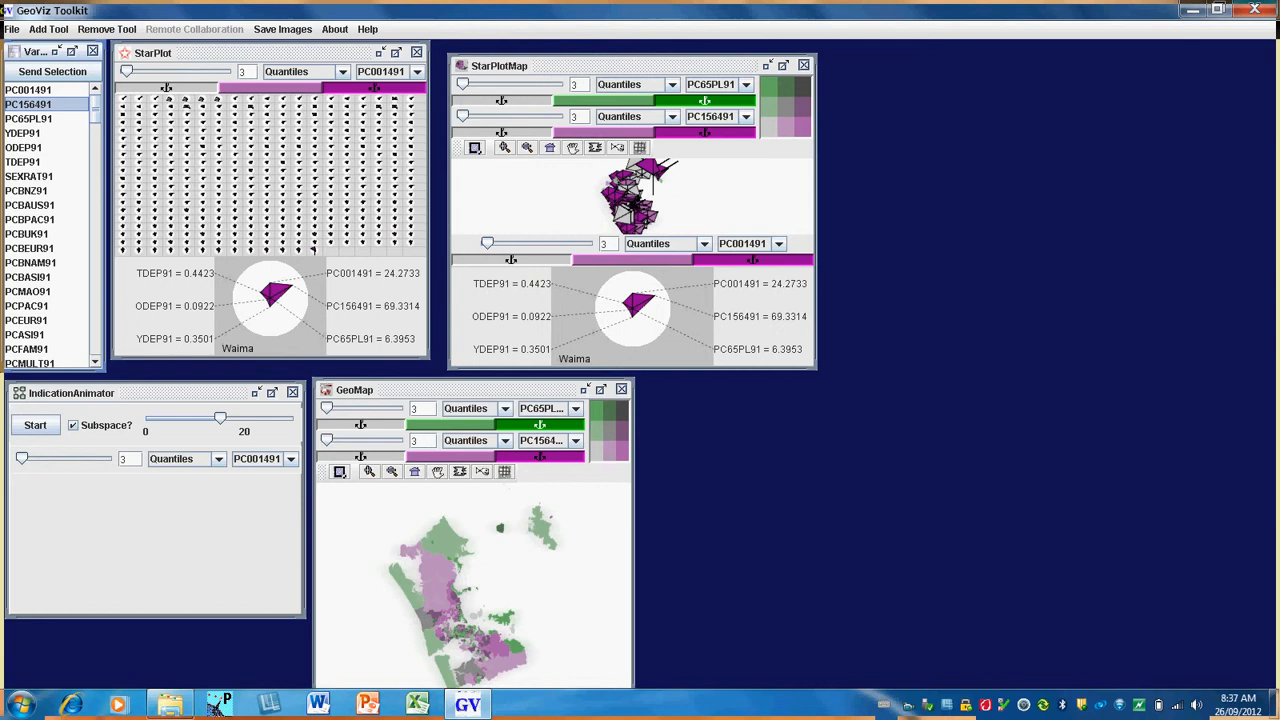
left_click(28, 118)
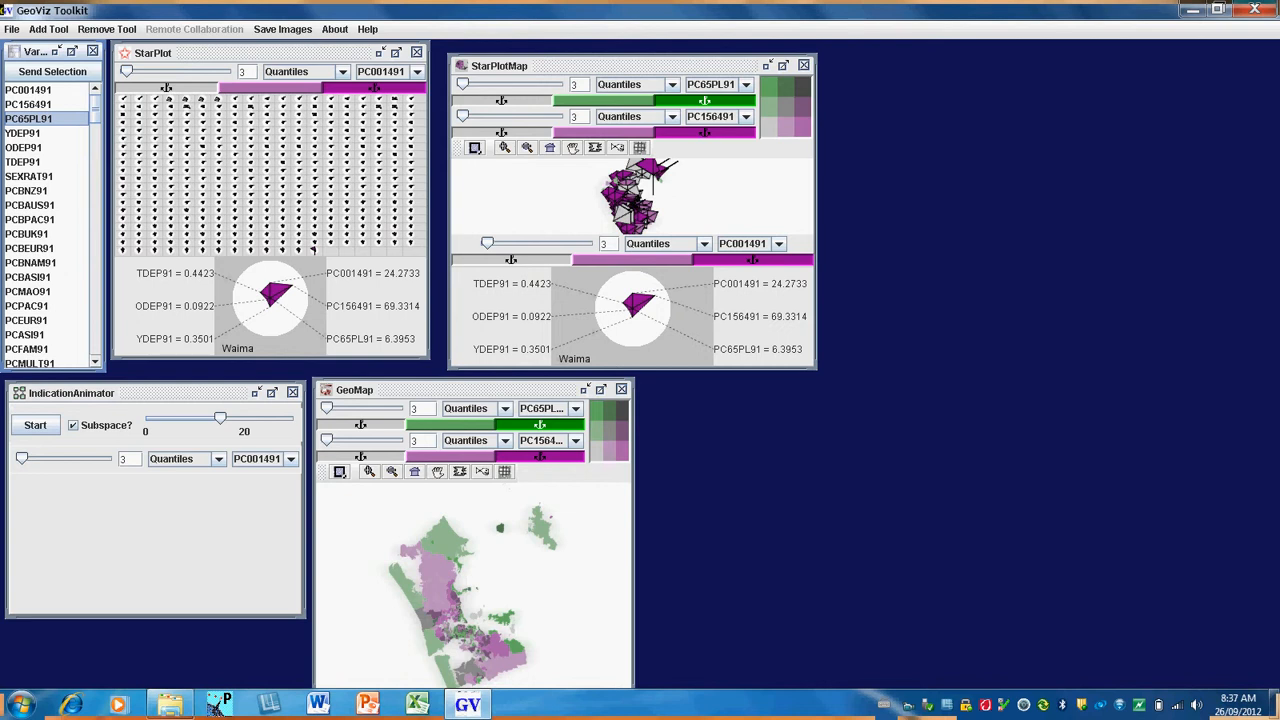
left_click(22, 132)
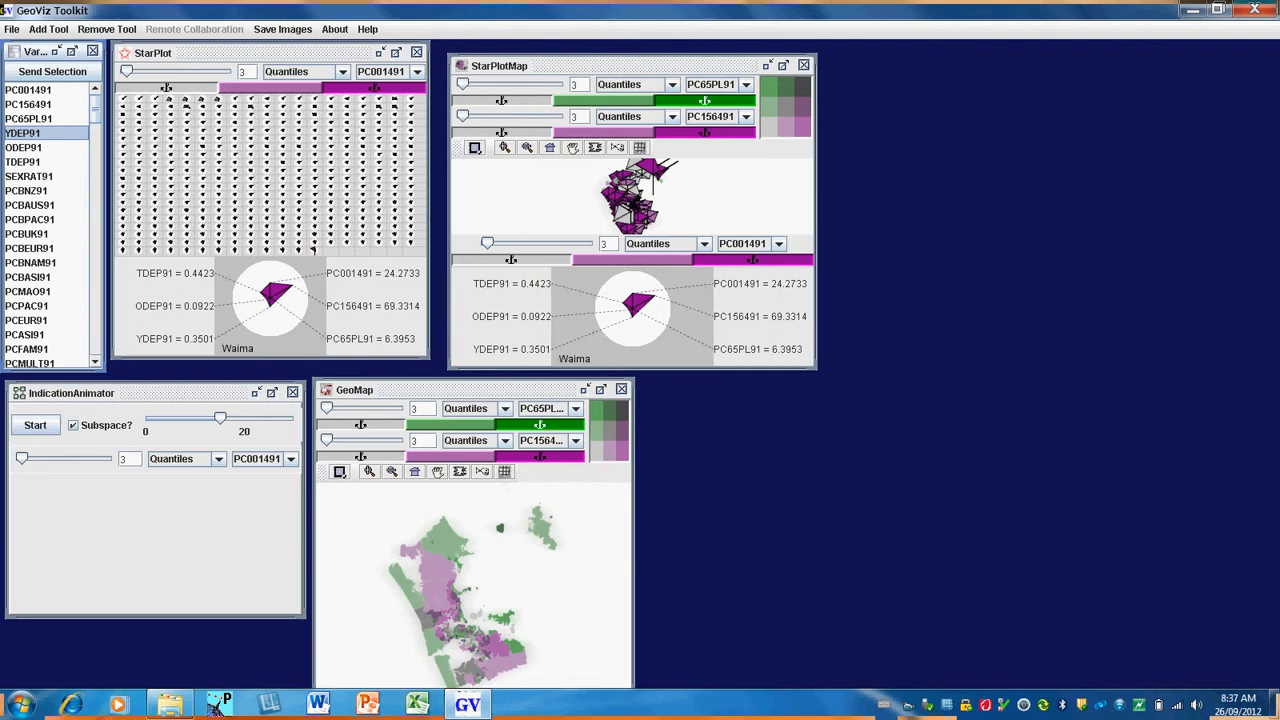
left_click(24, 148)
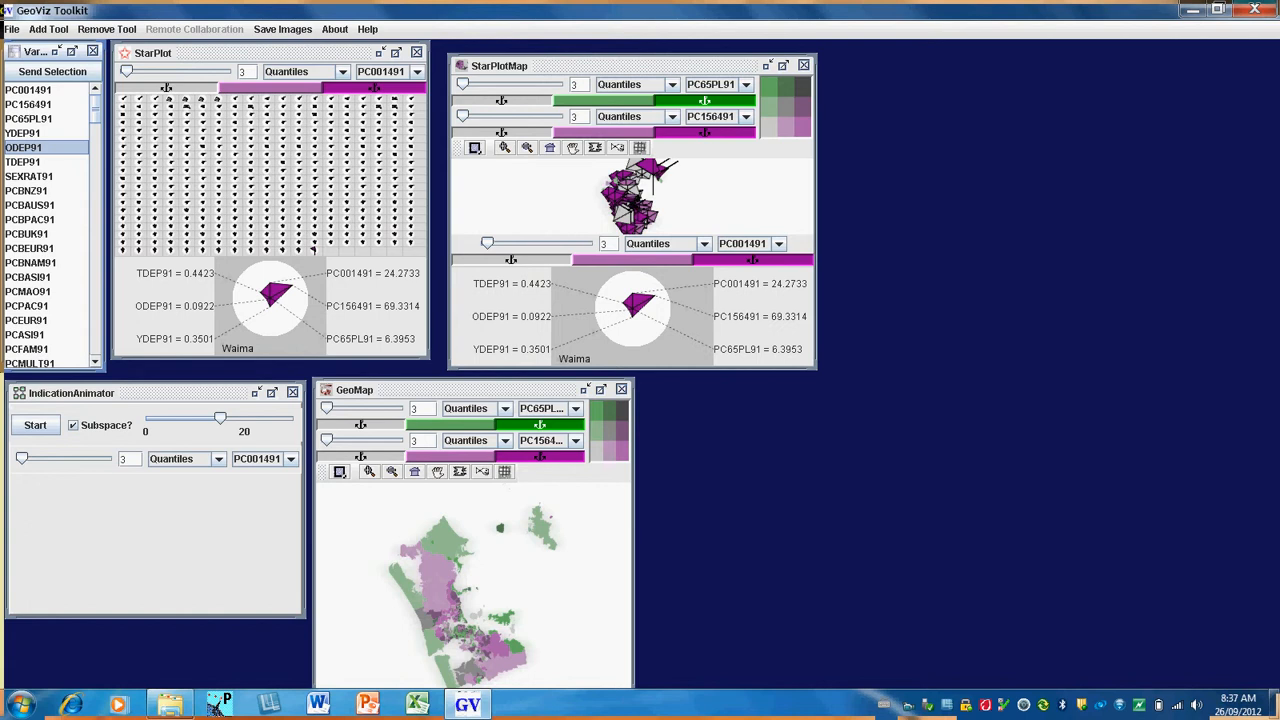
left_click(24, 160)
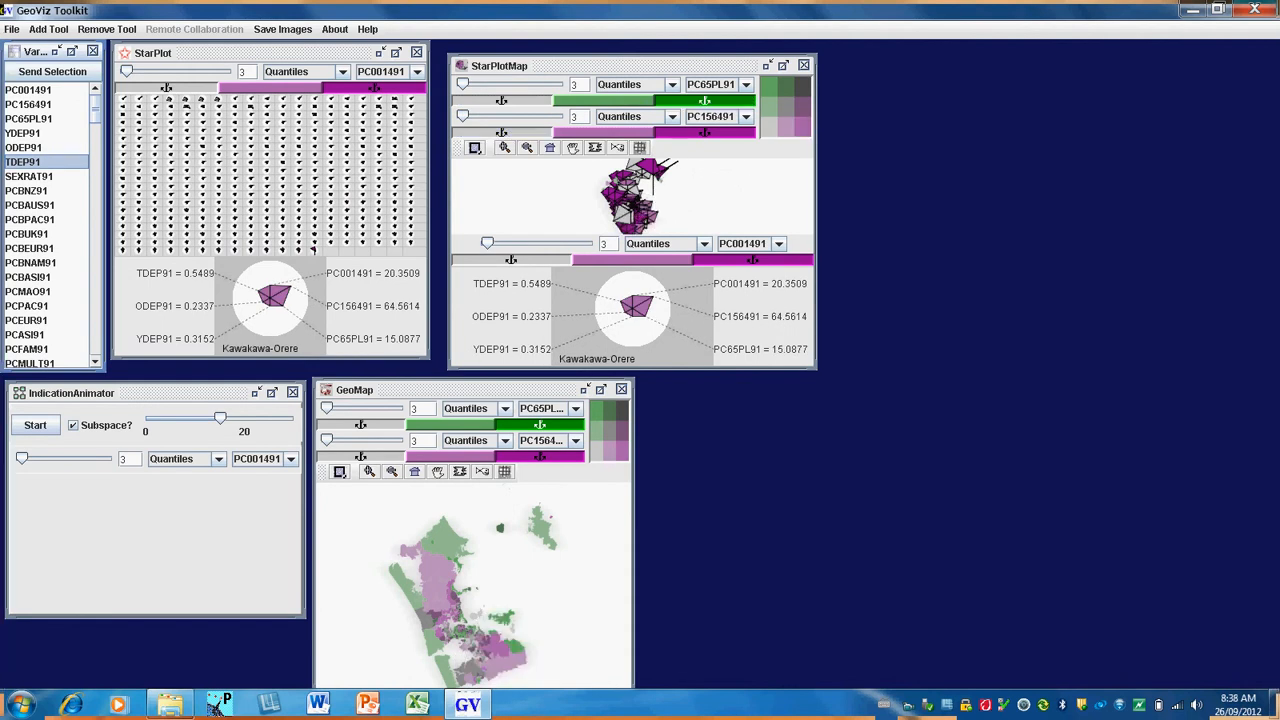
Step: Close the StarPlotMap window, leaving the star plot, map and animator
left_click(804, 64)
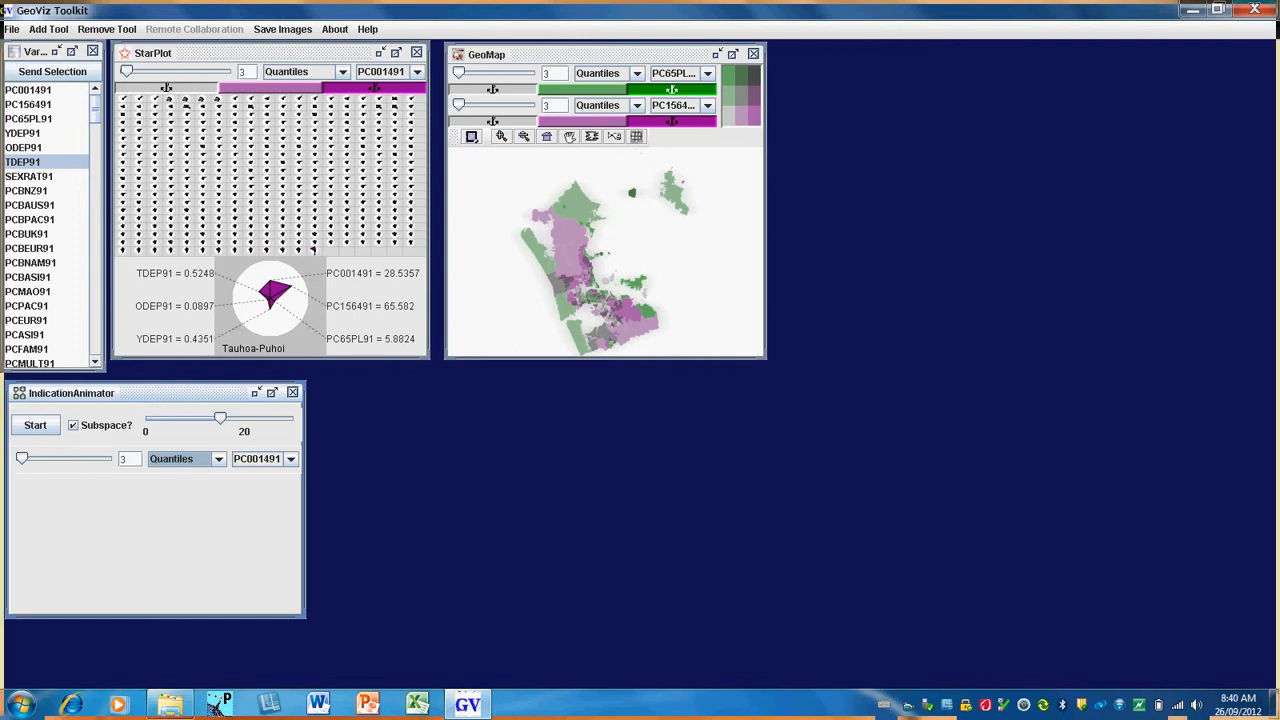
Step: Add a GeoMapCartogram view of the Auckland census areas from the Add Tool menu
left_click(48, 28)
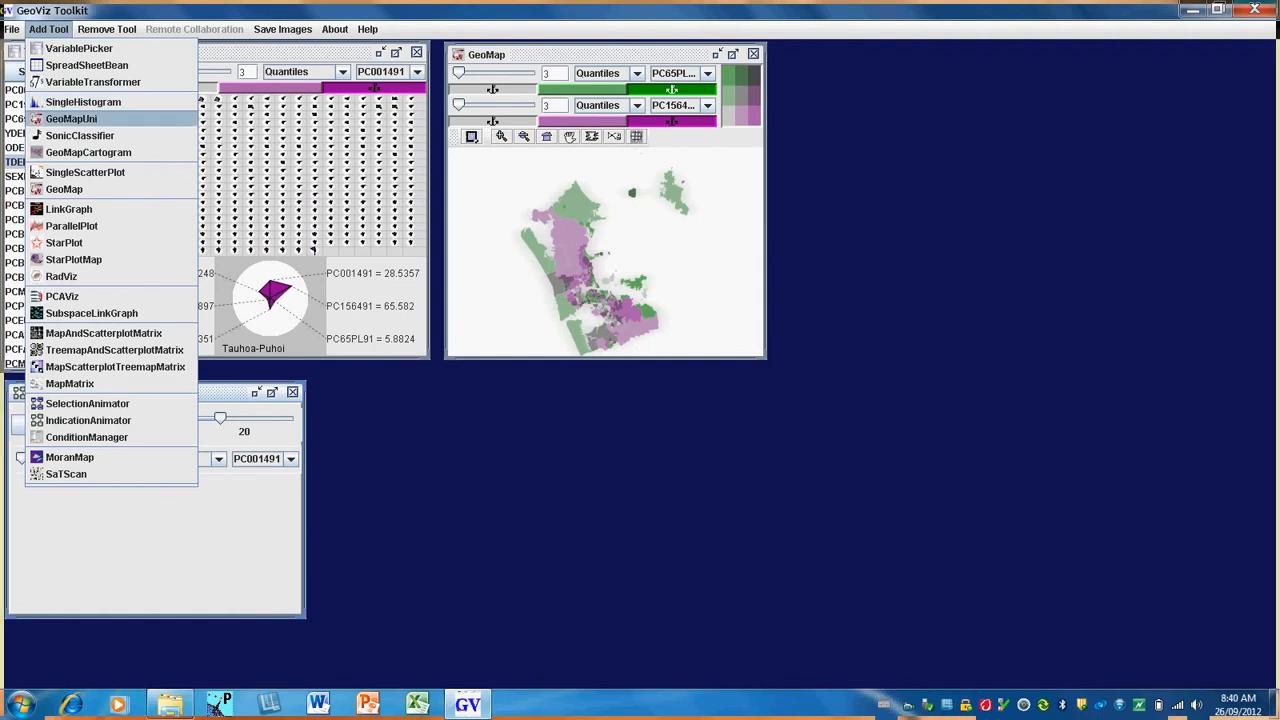
mouse_move(88, 152)
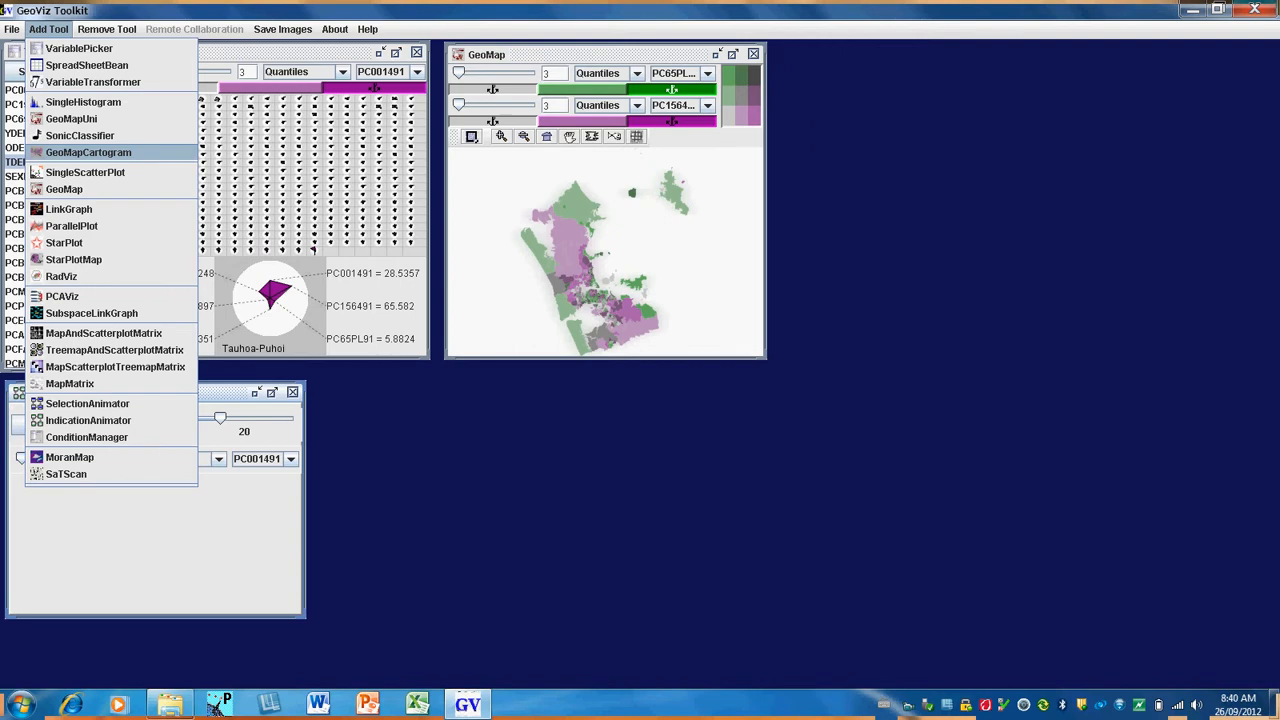
left_click(88, 152)
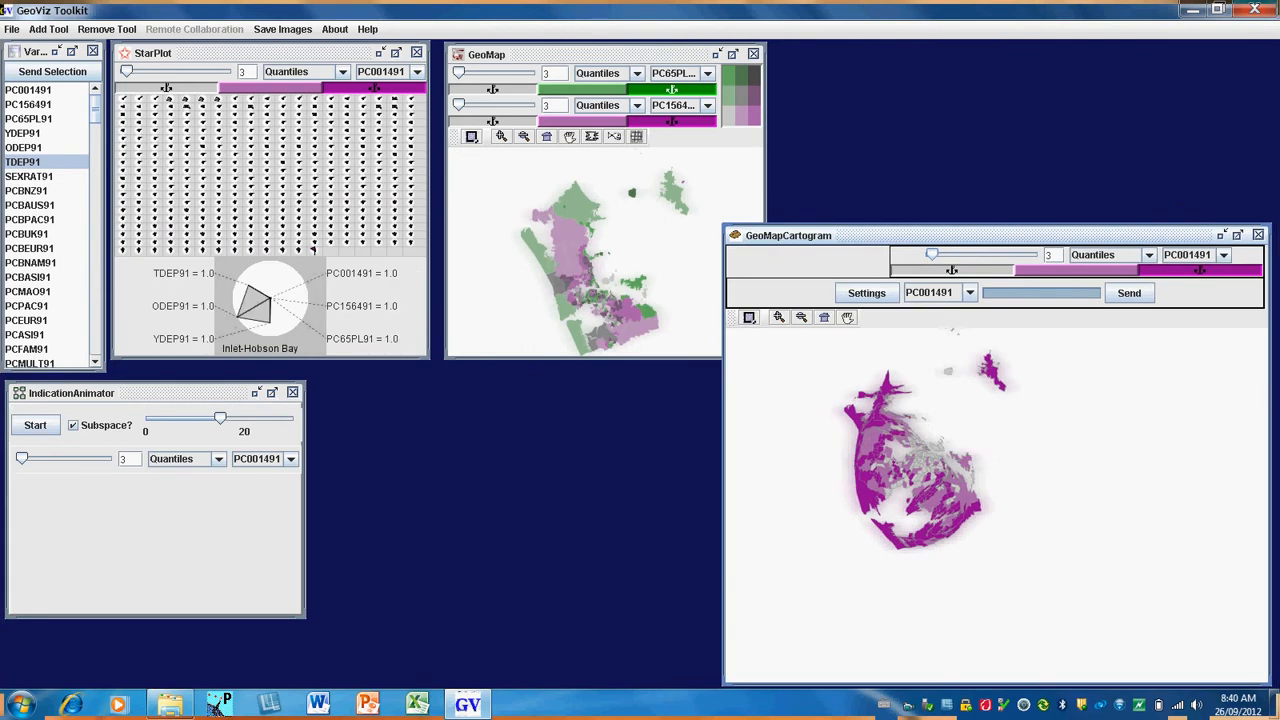
Step: Bring up the Add Tool list to add a MapAndScatterplotMatrix
left_click(48, 28)
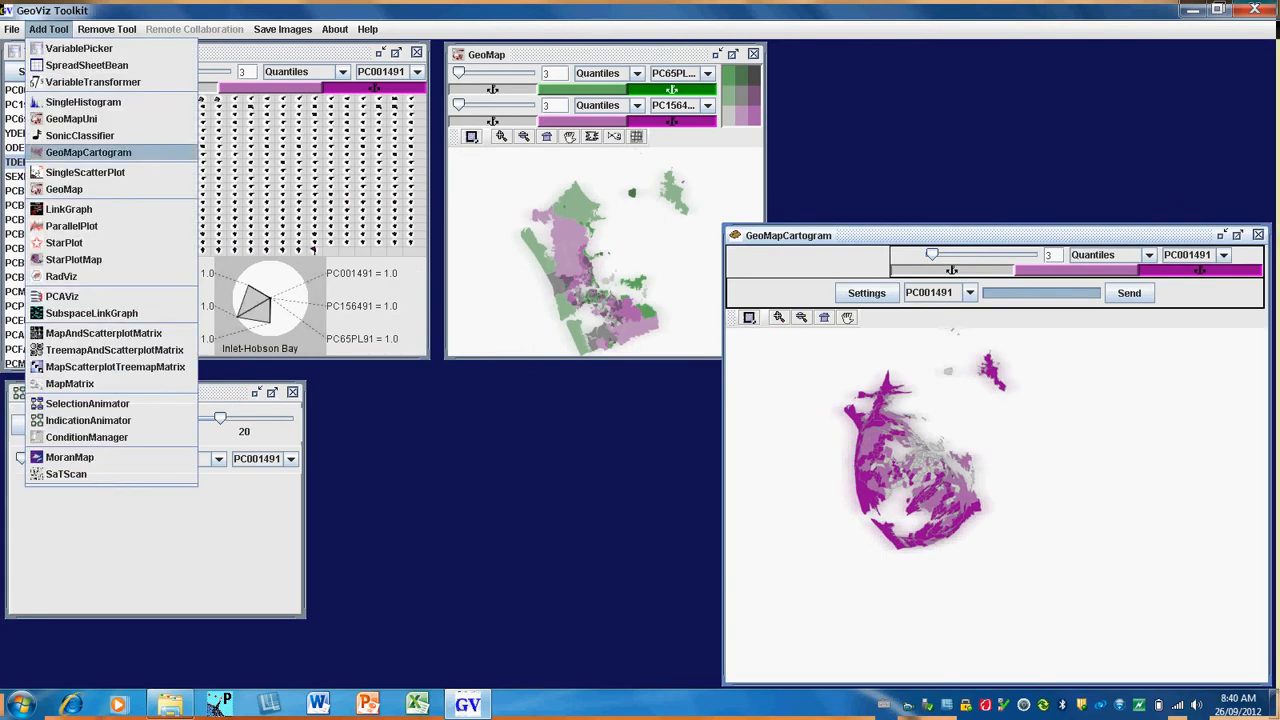
mouse_move(72, 224)
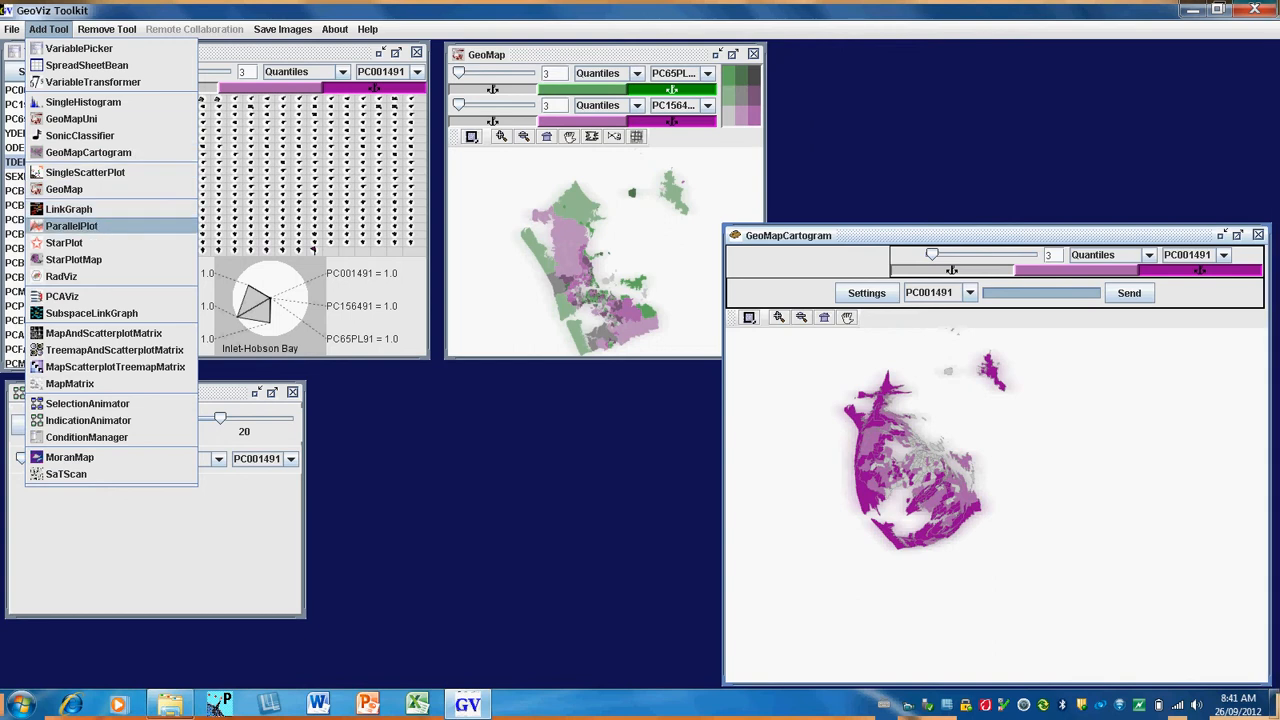
mouse_move(104, 332)
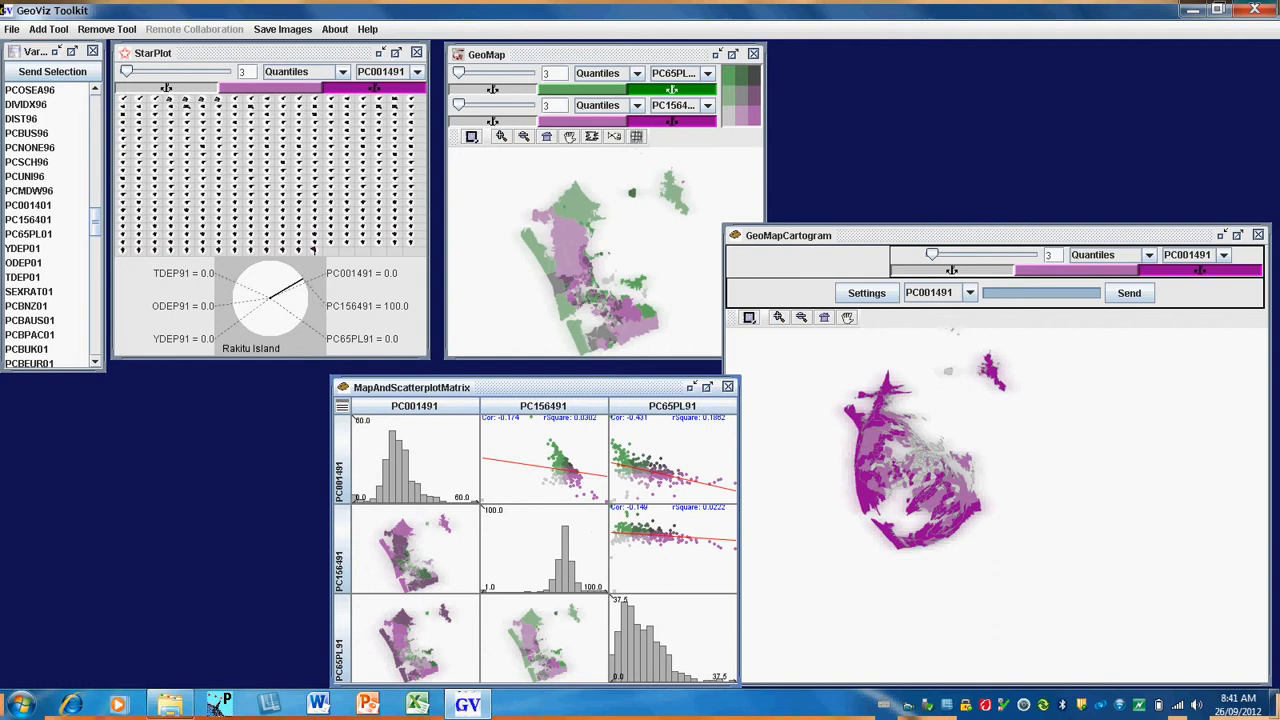
Step: Close GeoMap, move the star plot right, and enlarge the matrix to fill the left side
left_click_drag(412, 388, 172, 328)
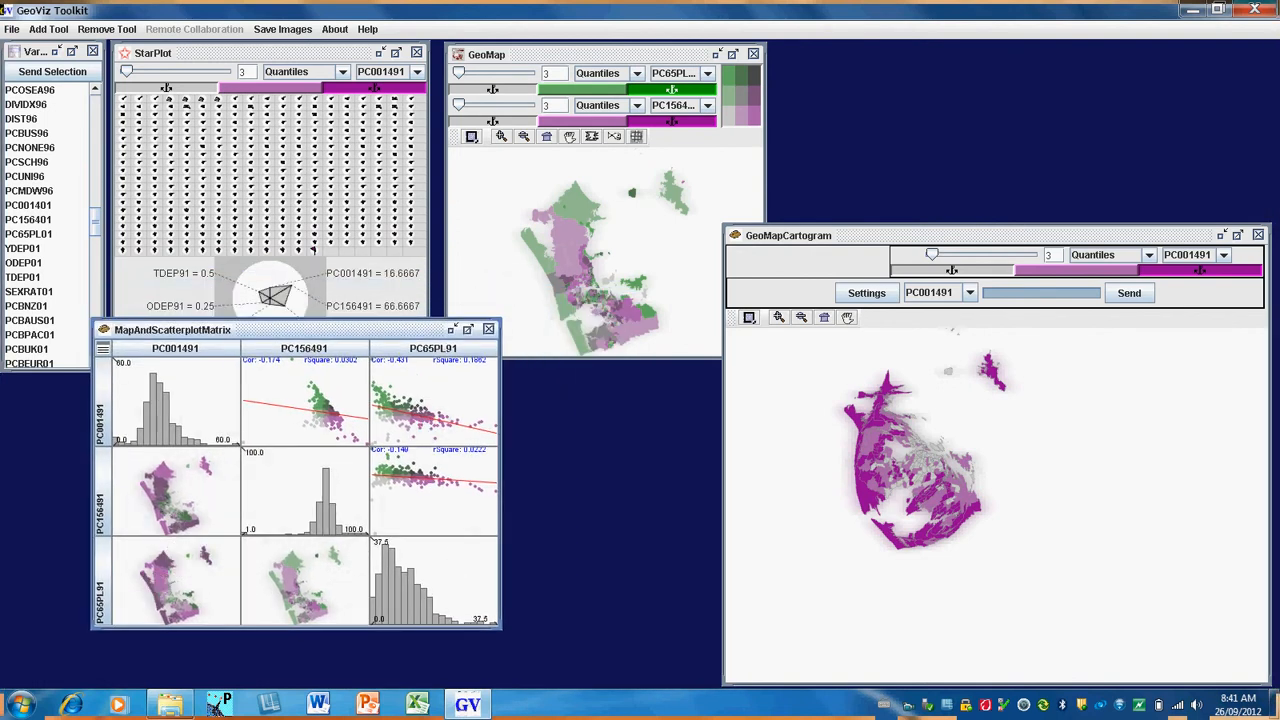
left_click(752, 54)
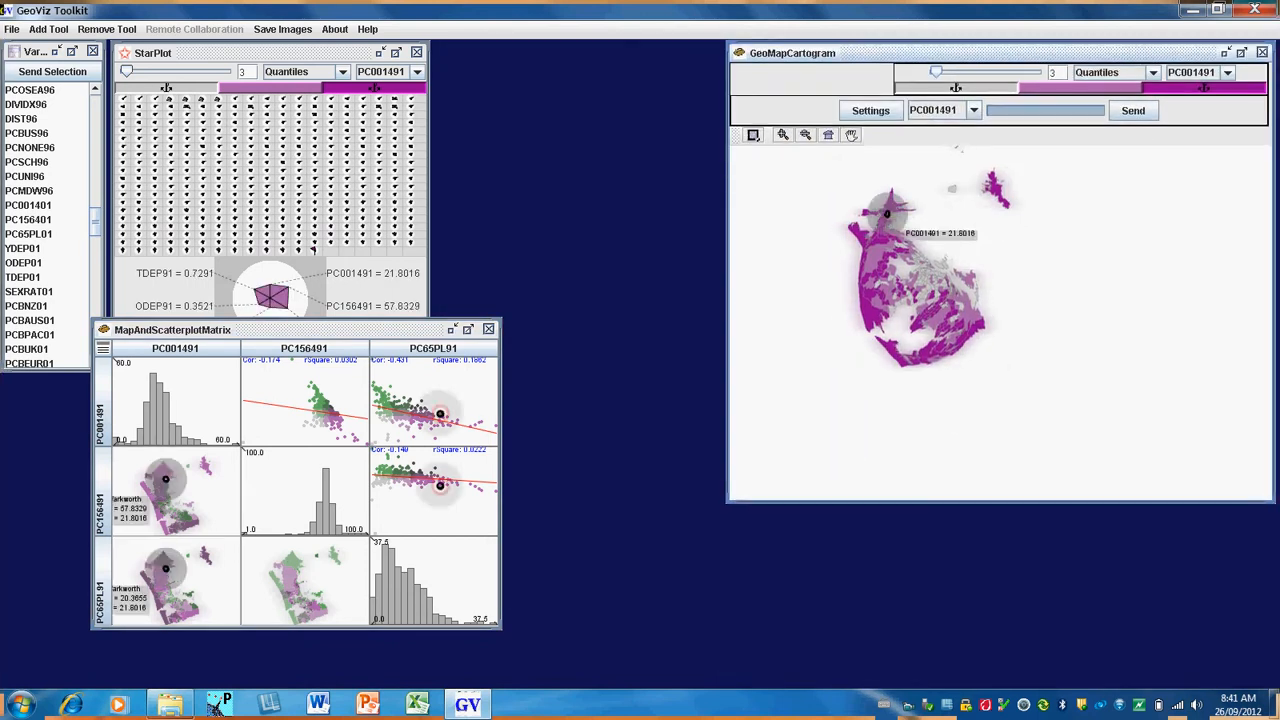
left_click(928, 270)
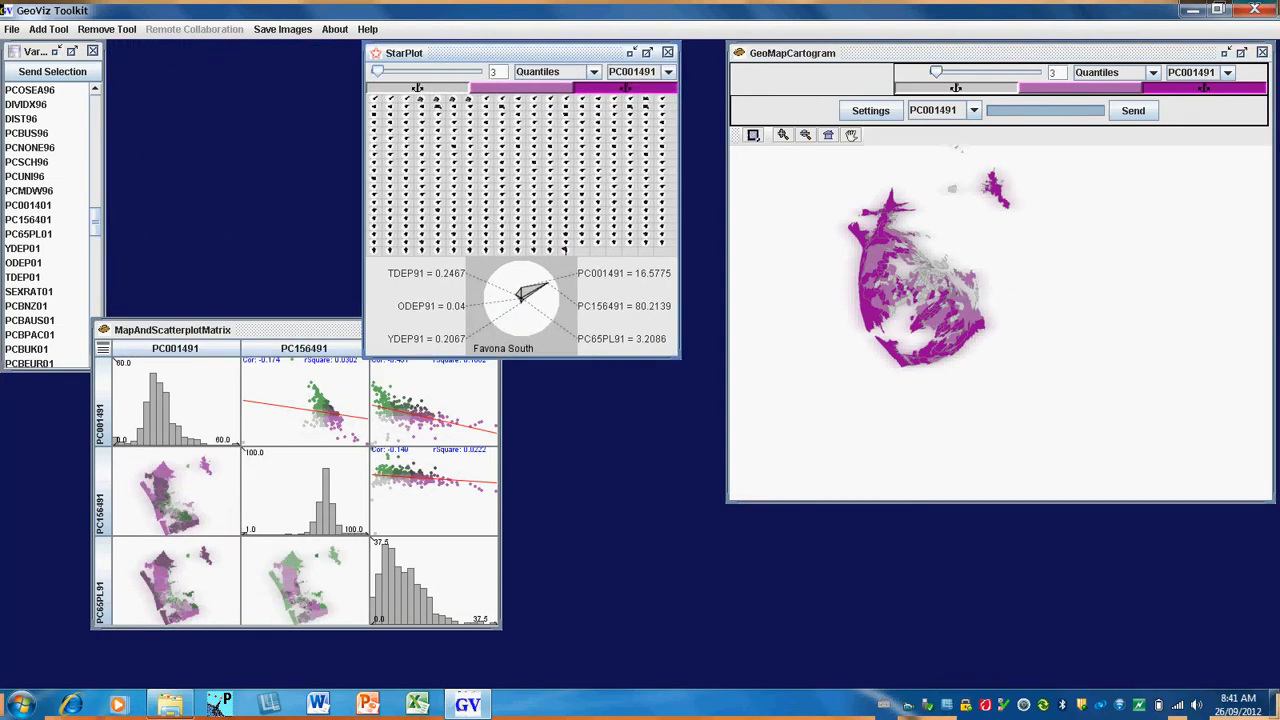
left_click_drag(404, 52, 448, 48)
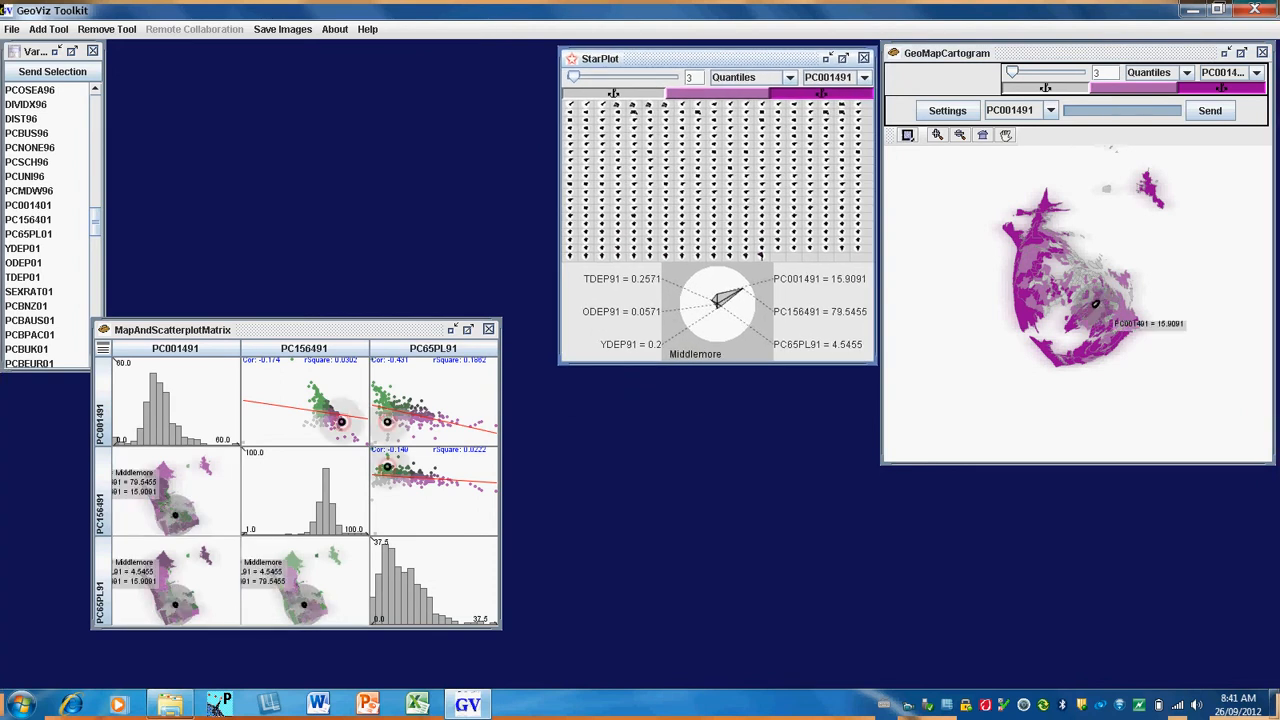
left_click_drag(172, 328, 116, 64)
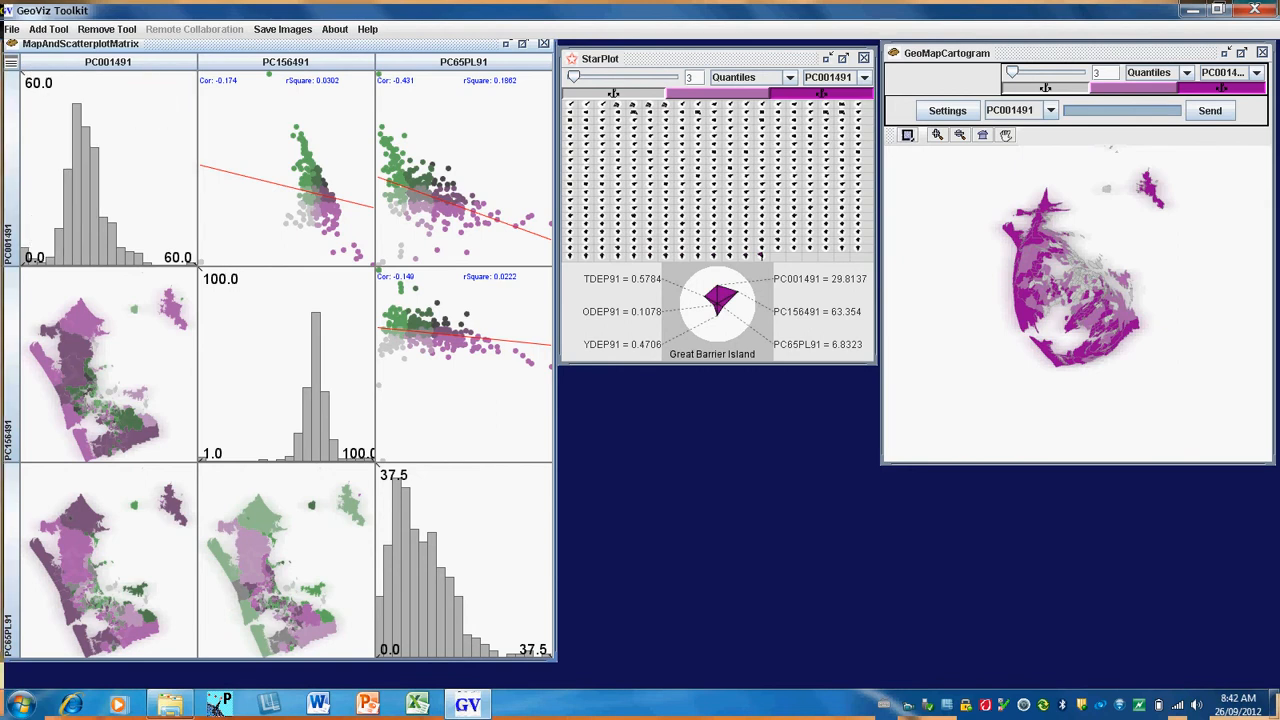
Step: Adjust the matrix window, then close the StarPlot, leaving matrix and cartogram
left_click_drag(104, 76, 144, 118)
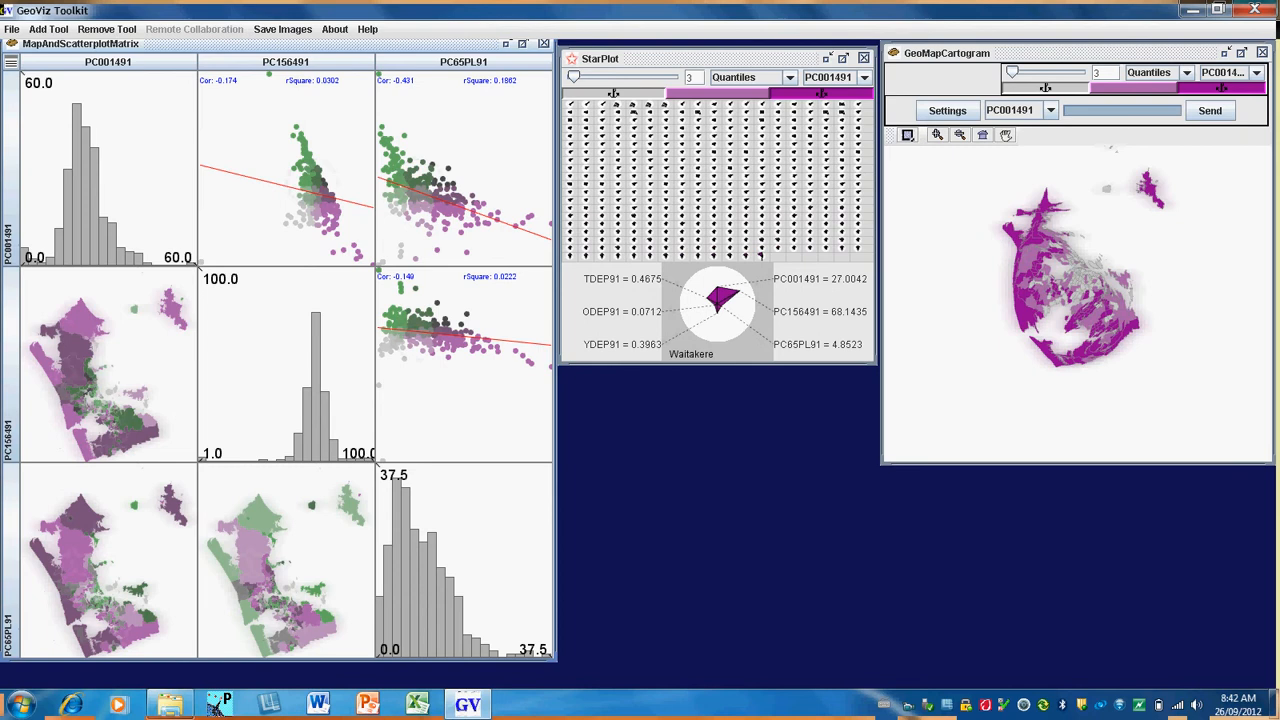
left_click(298, 196)
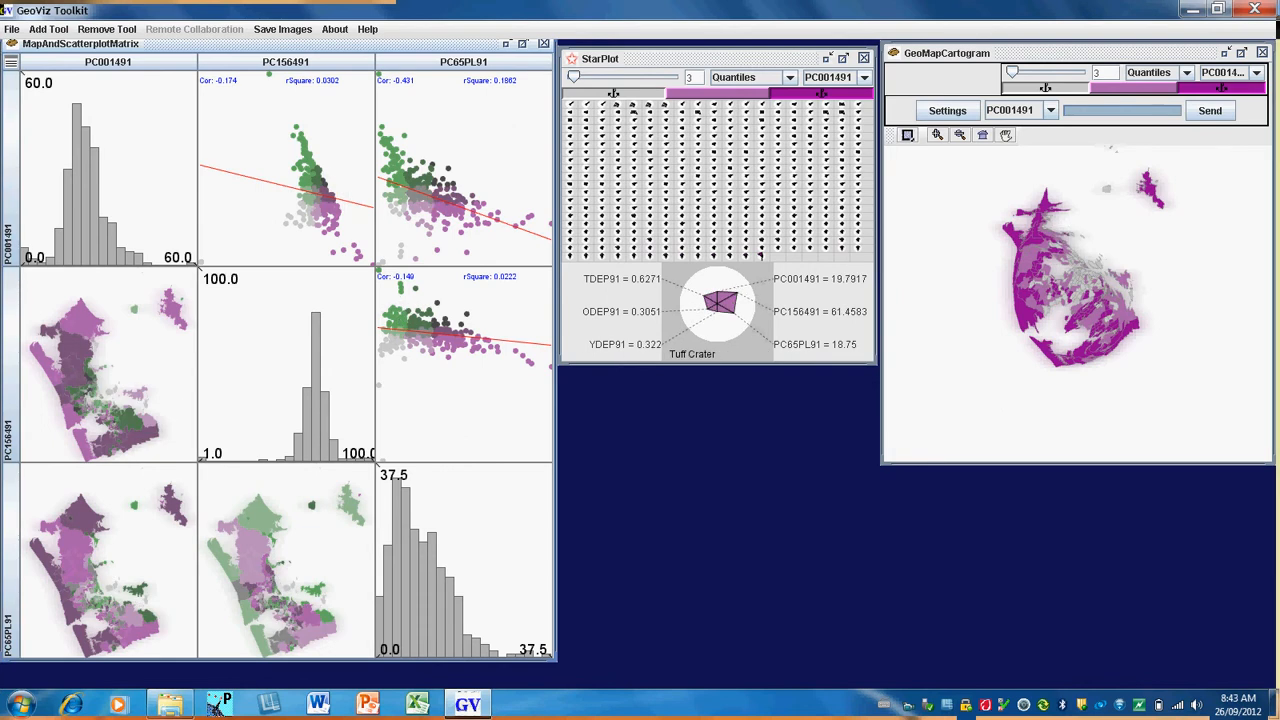
left_click(864, 58)
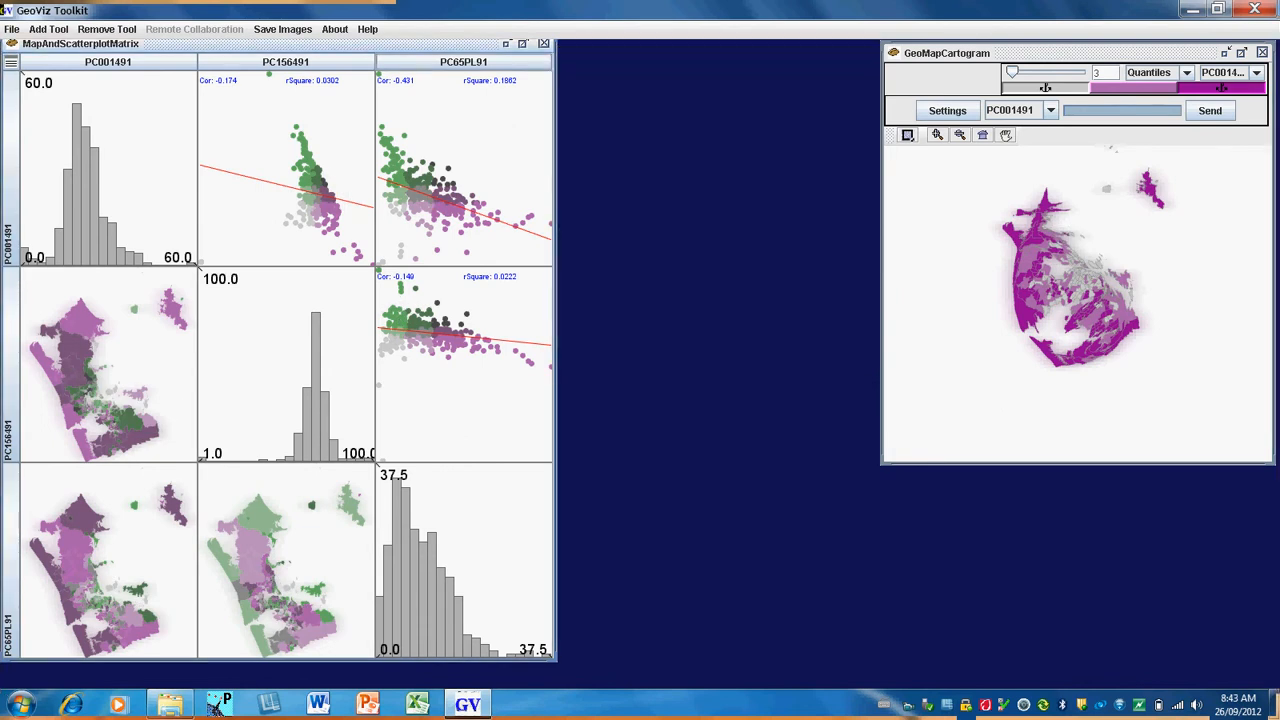